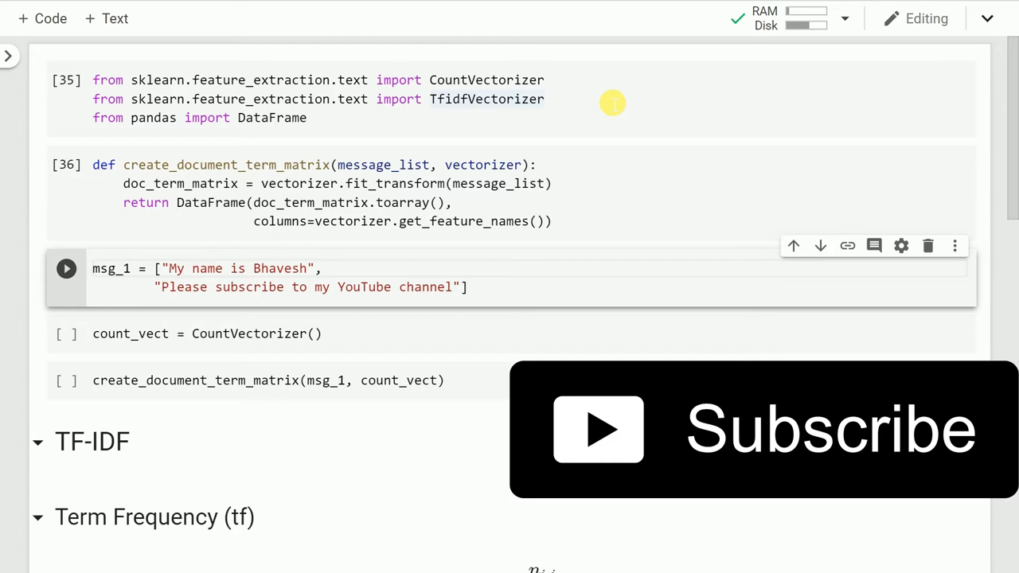
Run the msg_1 sample messages cell and the CountVectorizer cell
{"action": "left_click", "coordinate": [67, 267]}
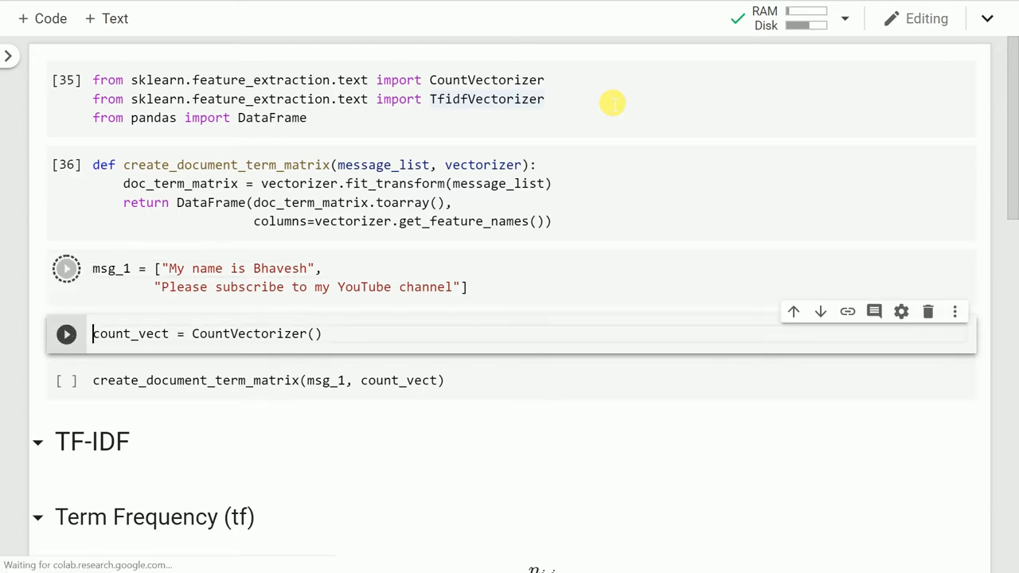
{"action": "left_click", "coordinate": [67, 268]}
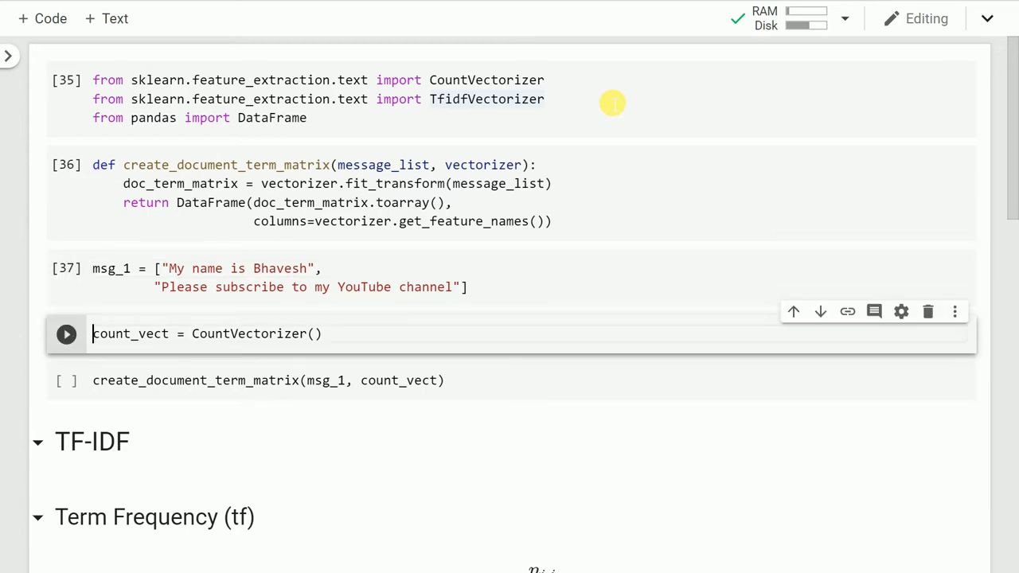
{"action": "mouse_move", "coordinate": [605, 97]}
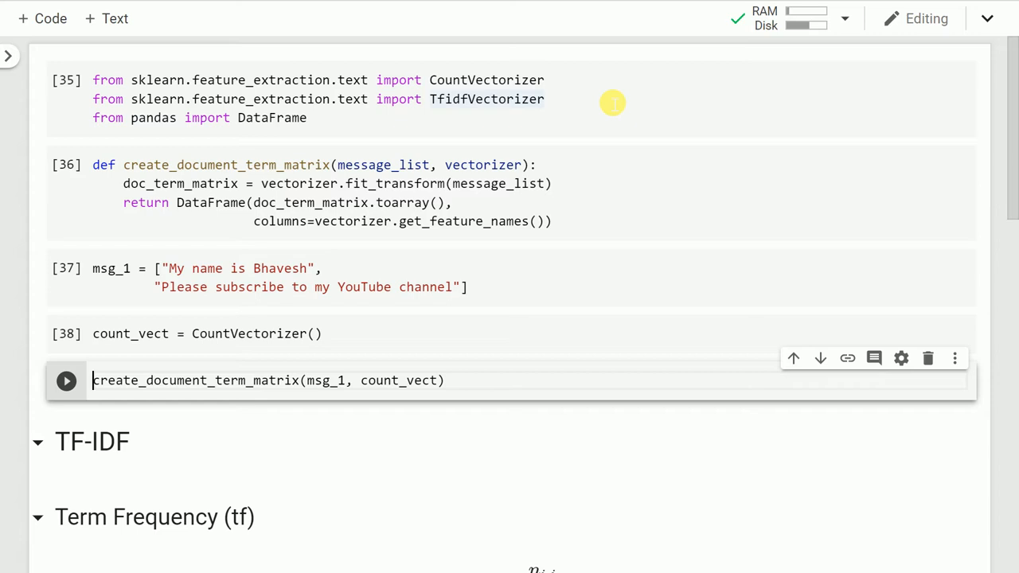
Run create_document_term_matrix(msg_1, count_vect) to show the two-row word-count table
{"action": "left_click", "coordinate": [70, 382]}
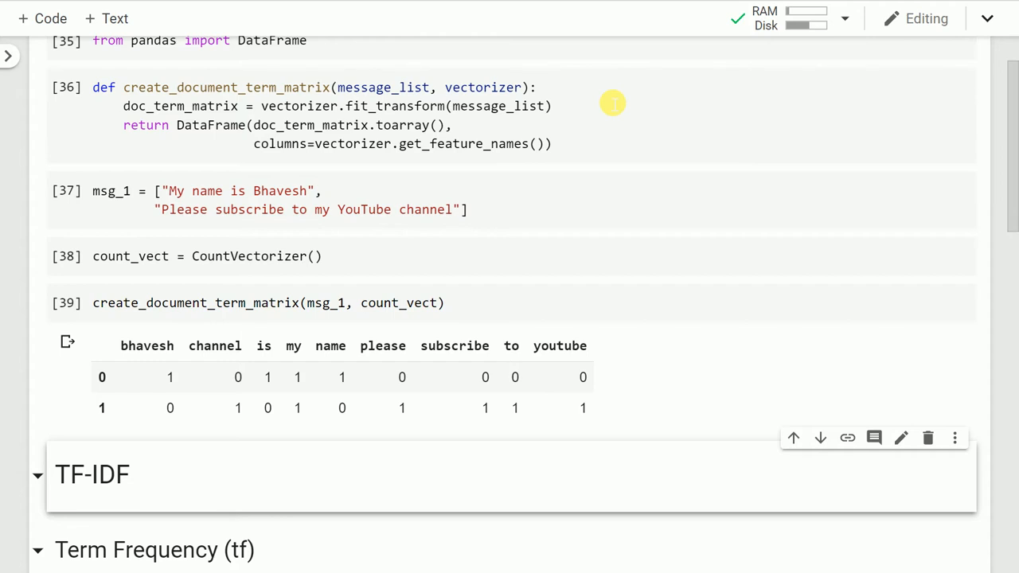
{"action": "mouse_move", "coordinate": [175, 369]}
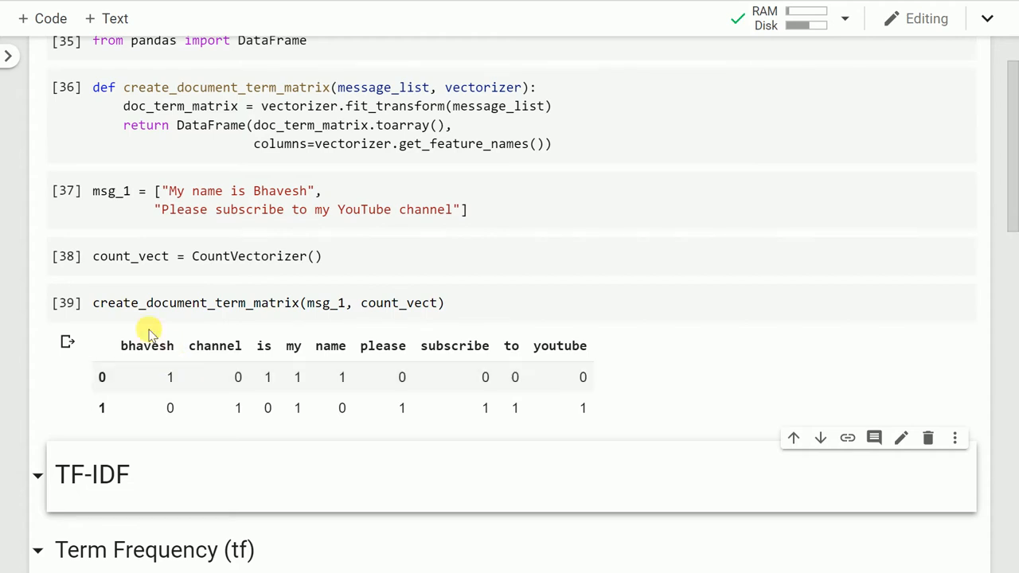
{"action": "mouse_move", "coordinate": [159, 352]}
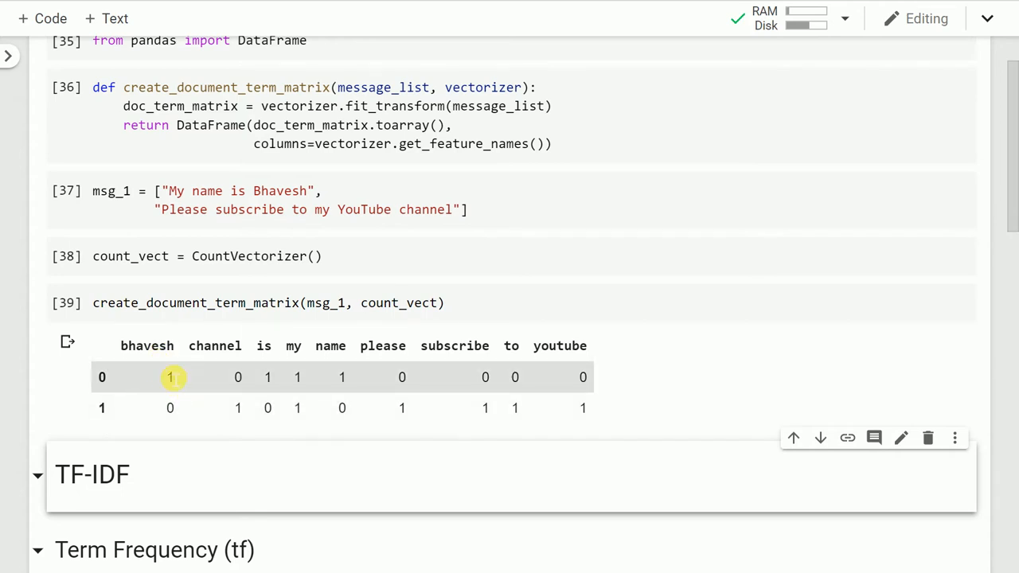
{"action": "mouse_move", "coordinate": [191, 364]}
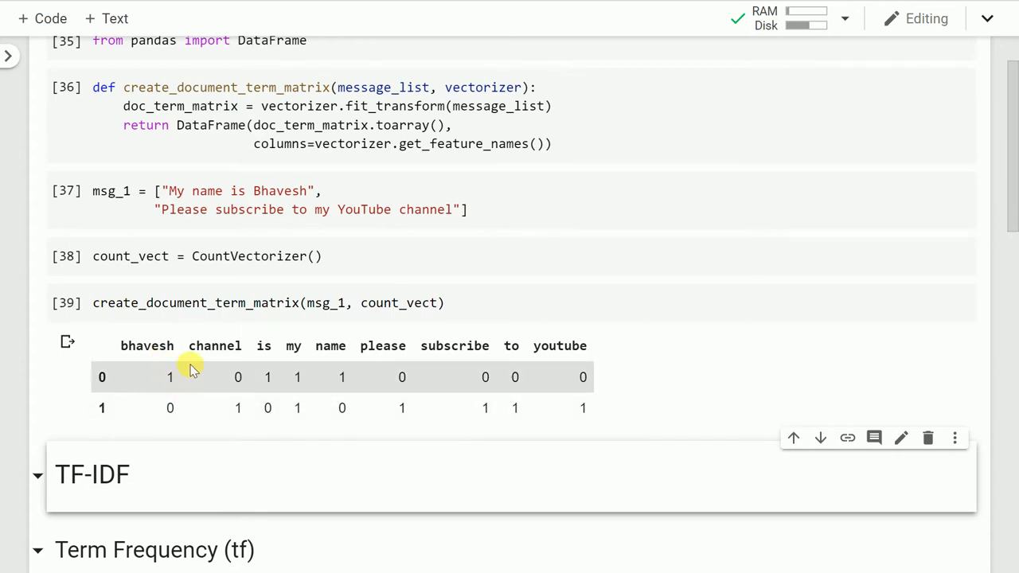
{"action": "mouse_move", "coordinate": [223, 369]}
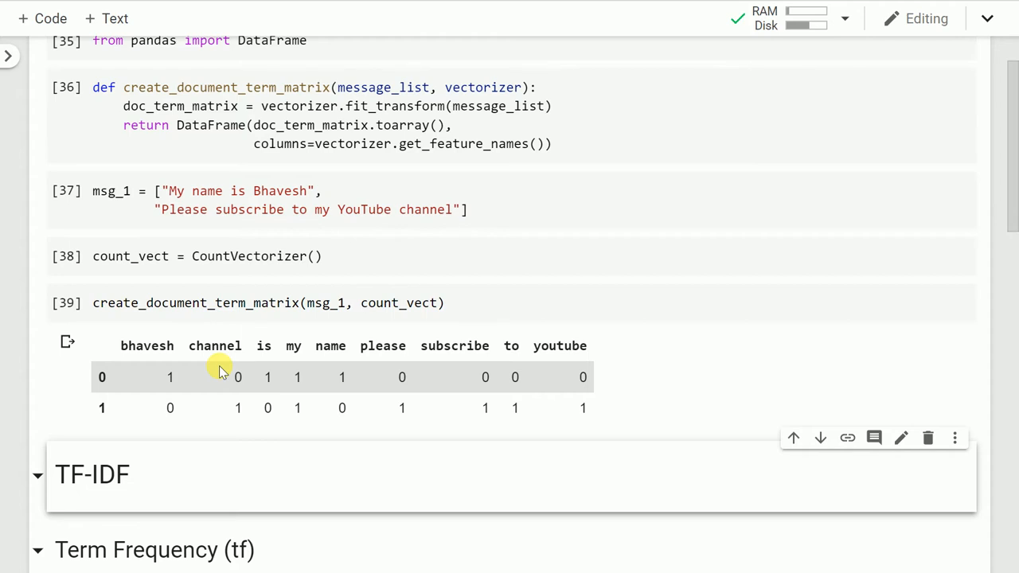
{"action": "mouse_move", "coordinate": [239, 375]}
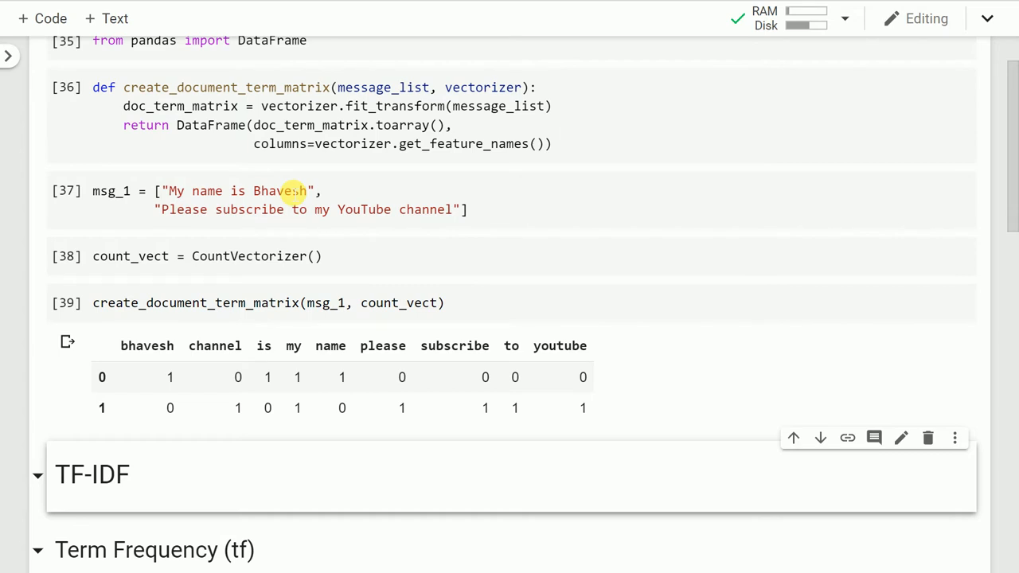
{"action": "mouse_move", "coordinate": [200, 382]}
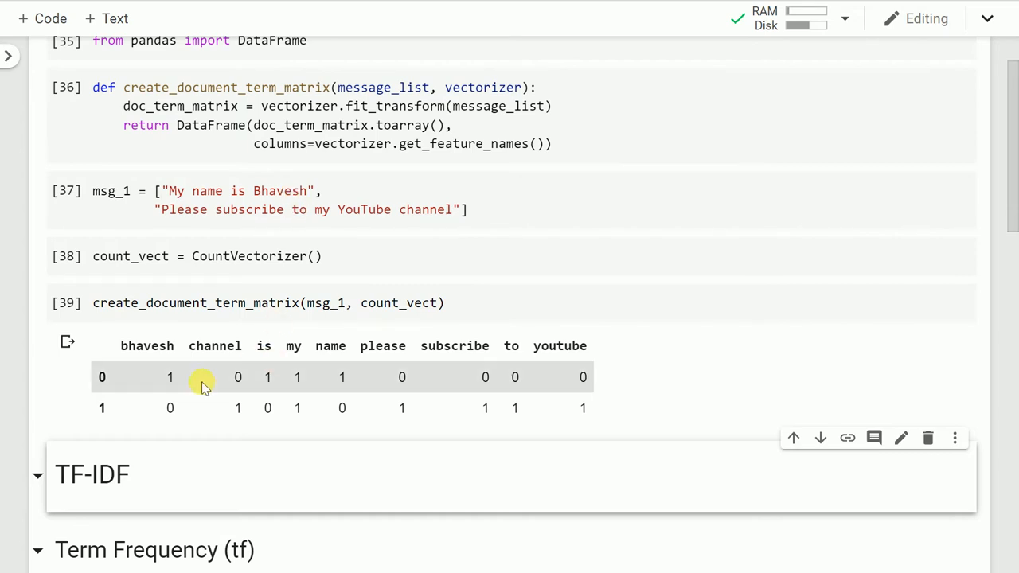
{"action": "mouse_move", "coordinate": [261, 382]}
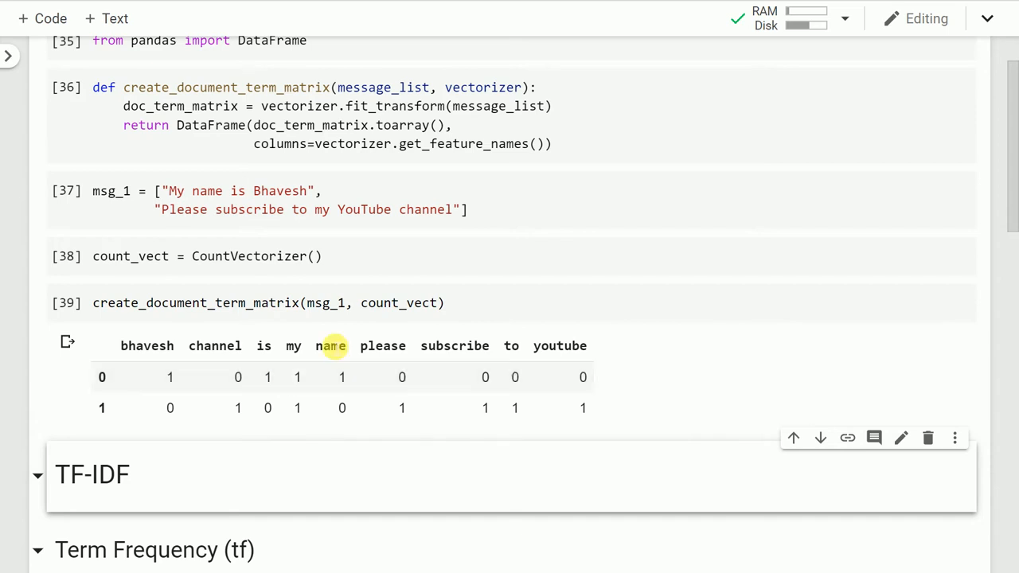
{"action": "mouse_move", "coordinate": [337, 387]}
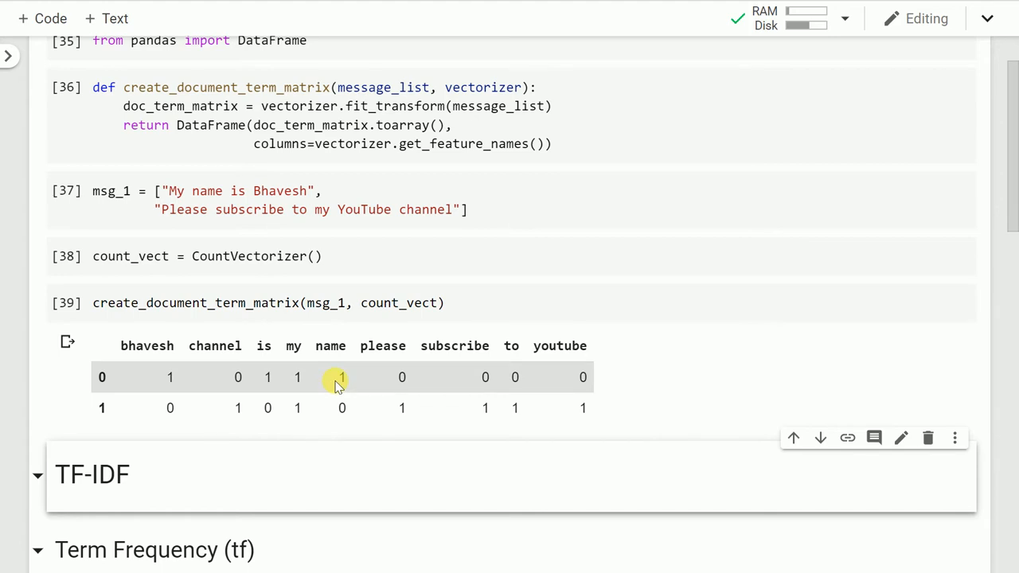
{"action": "mouse_move", "coordinate": [379, 379]}
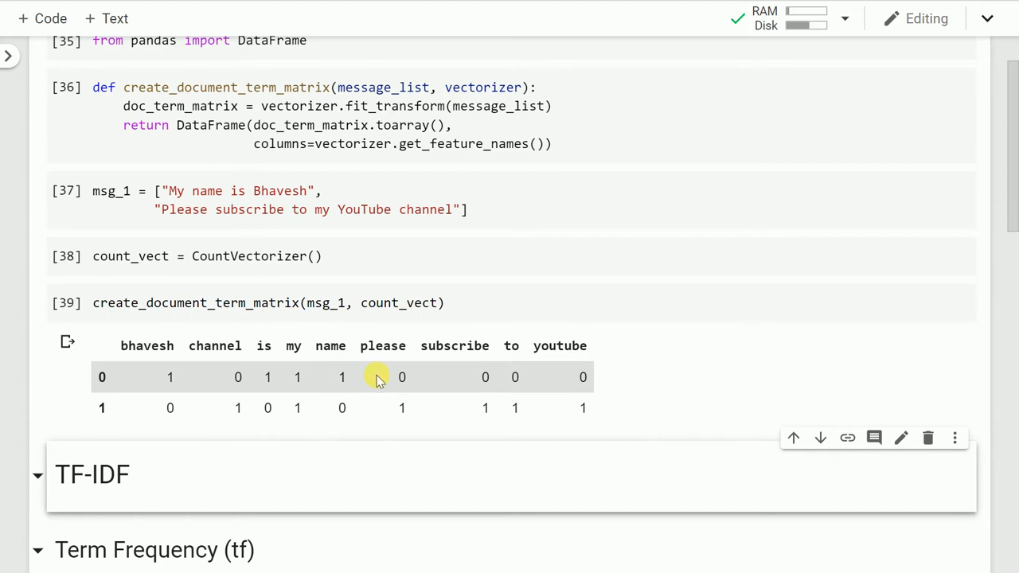
{"action": "mouse_move", "coordinate": [570, 384]}
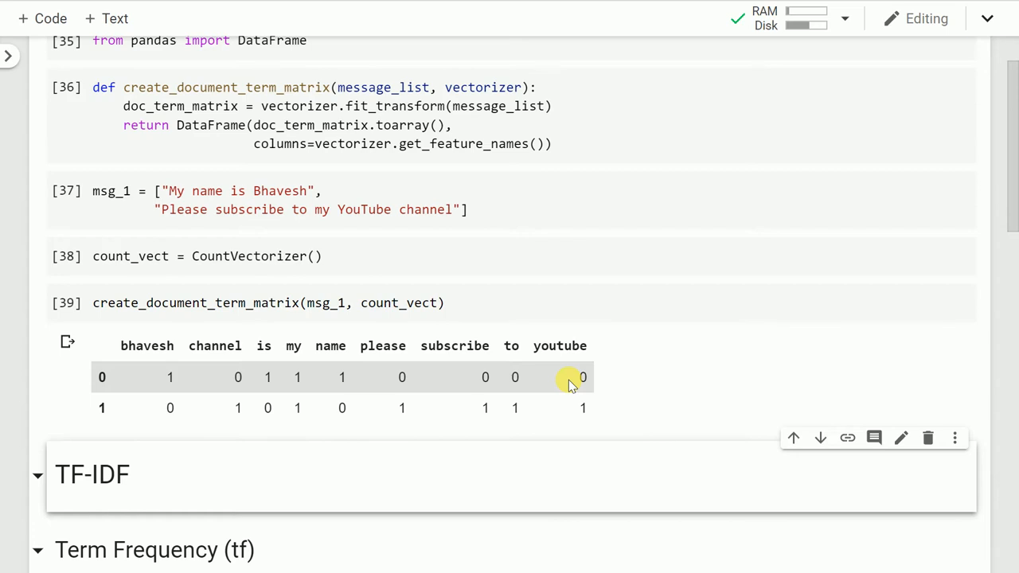
{"action": "mouse_move", "coordinate": [406, 402]}
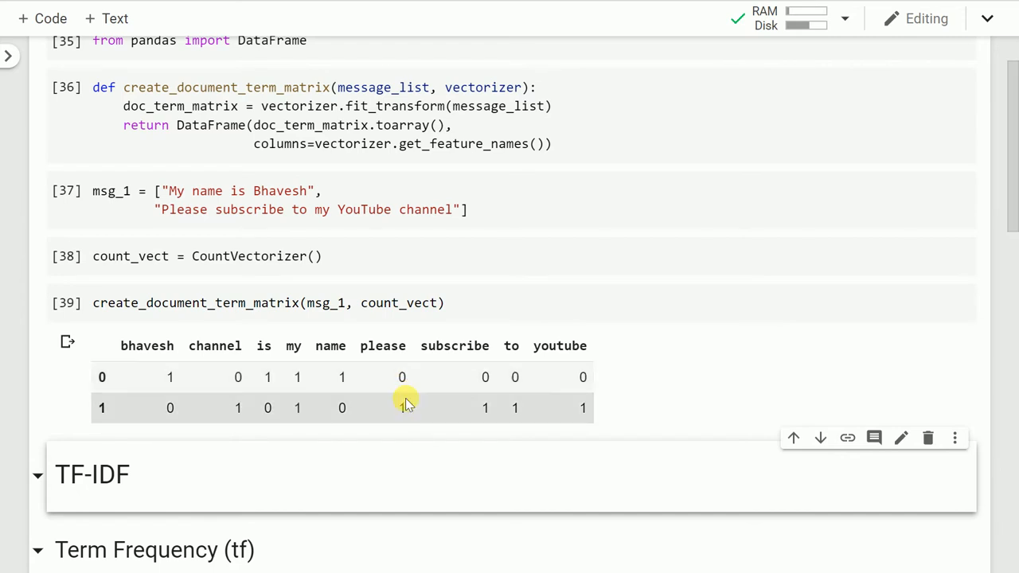
{"action": "mouse_move", "coordinate": [506, 407]}
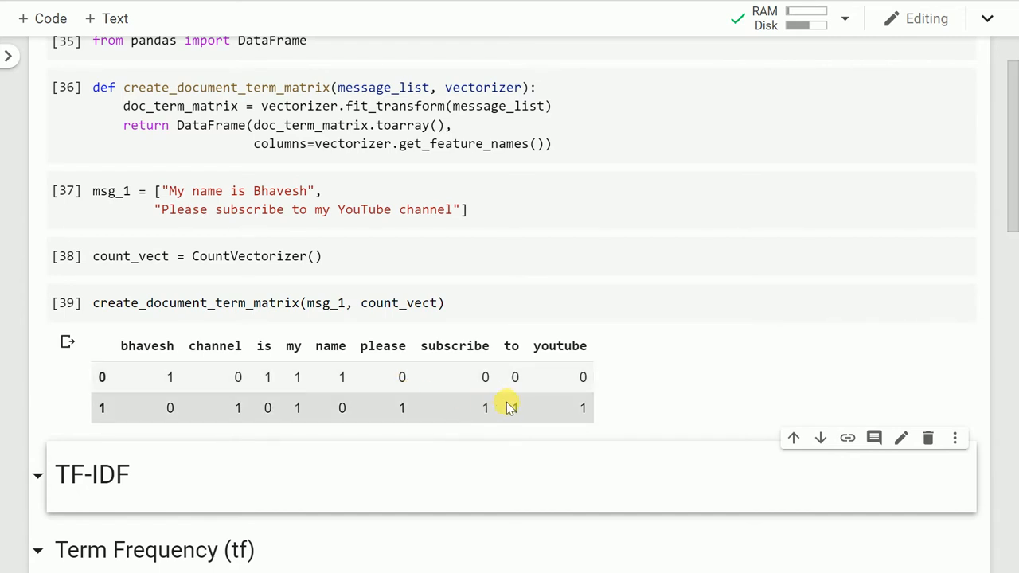
{"action": "mouse_move", "coordinate": [486, 406]}
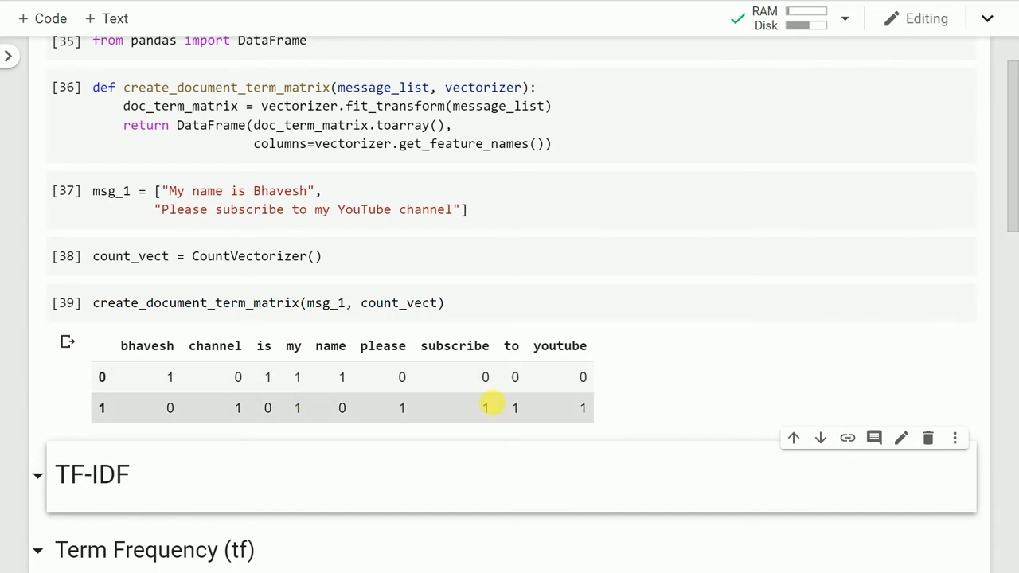
{"action": "mouse_move", "coordinate": [245, 407]}
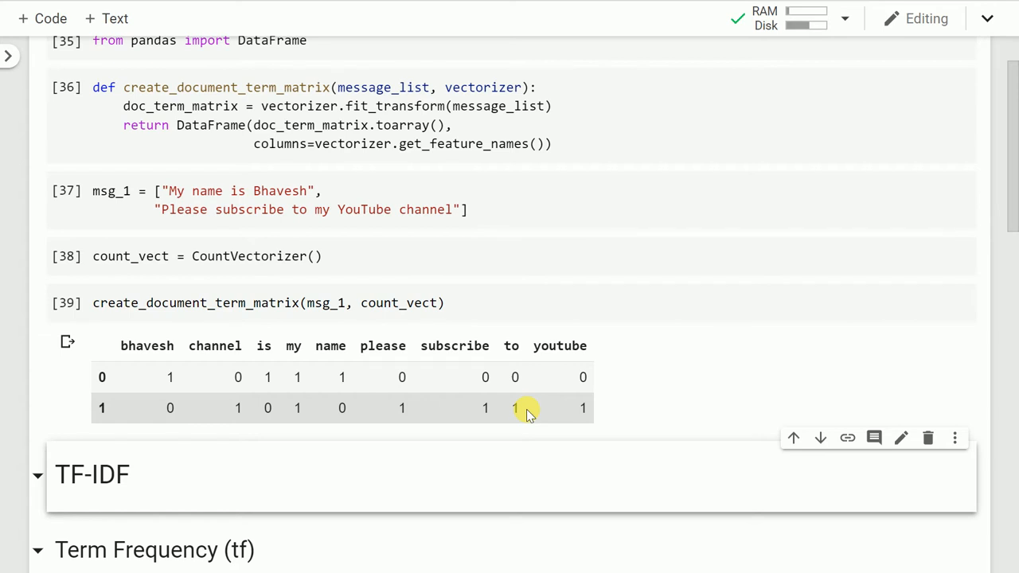
{"action": "scroll", "scroll_direction": "down", "scroll_amount": 3}
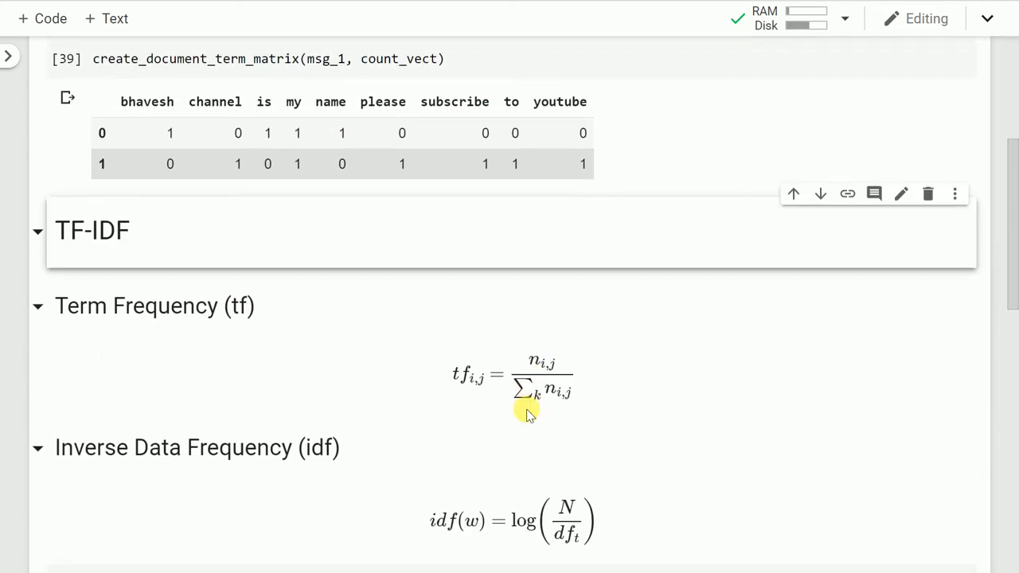
{"action": "scroll", "scroll_direction": "down", "scroll_amount": 3}
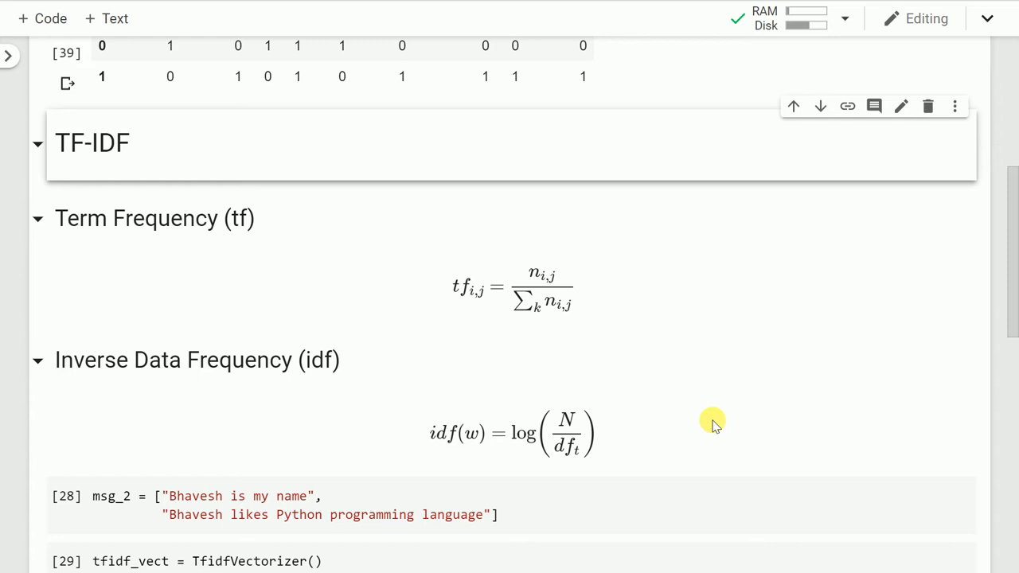
{"action": "mouse_move", "coordinate": [341, 268]}
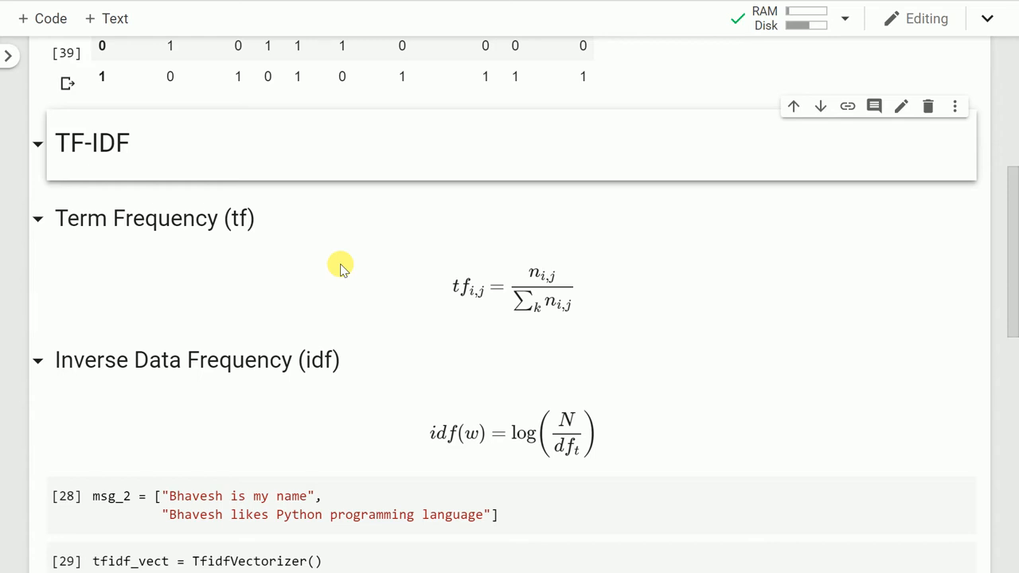
{"action": "mouse_move", "coordinate": [548, 268]}
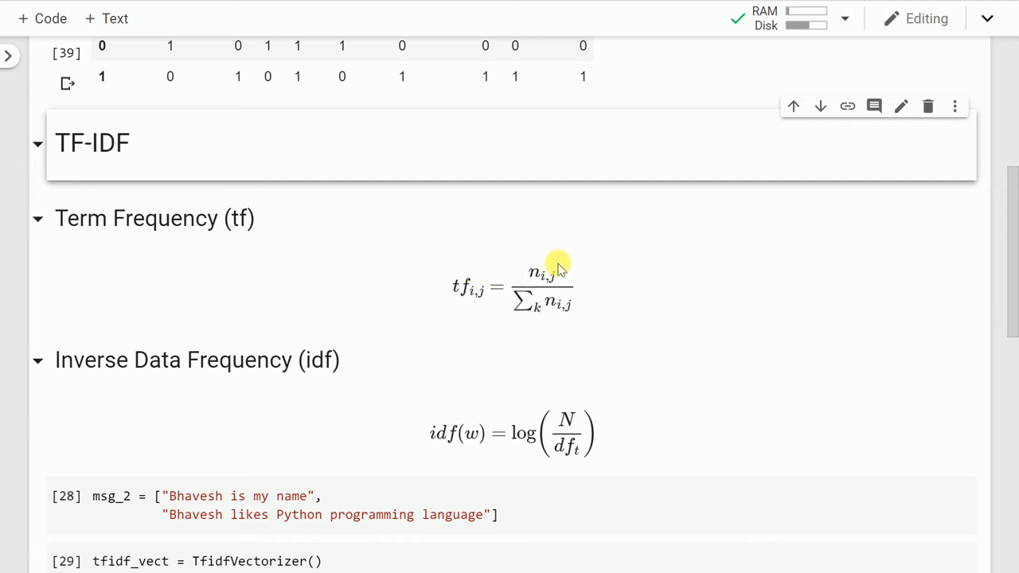
{"action": "mouse_move", "coordinate": [565, 293]}
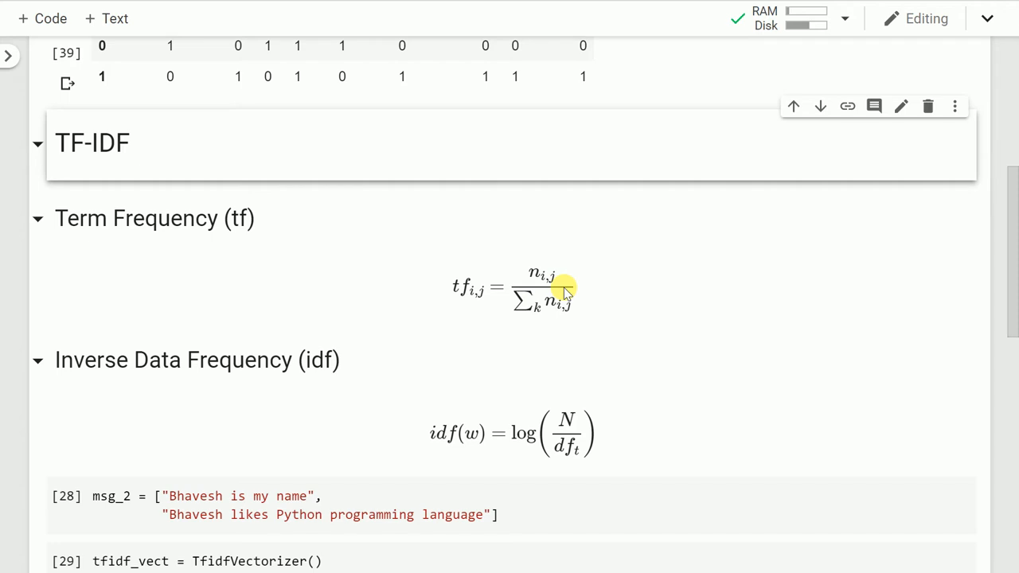
{"action": "mouse_move", "coordinate": [573, 315]}
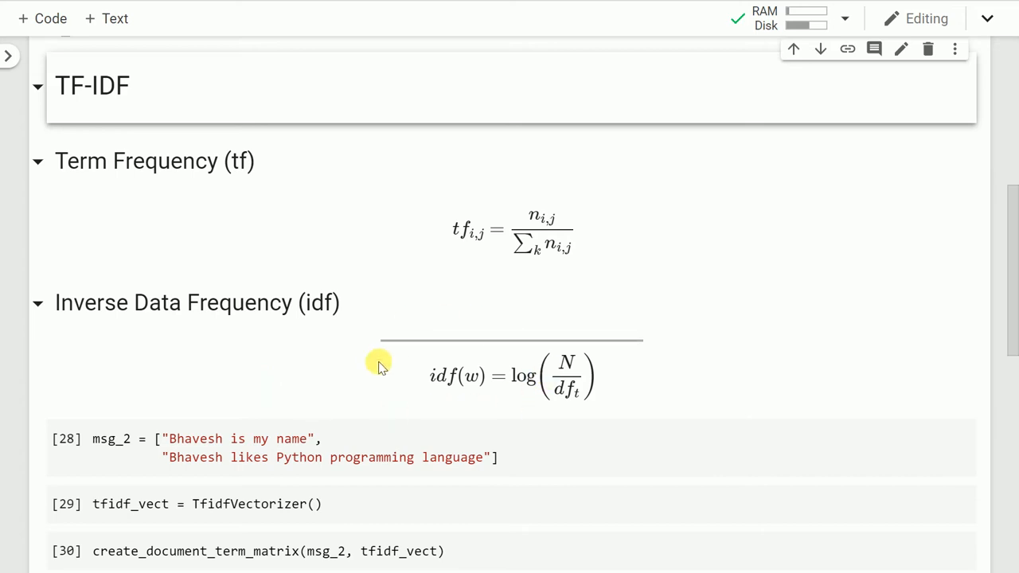
{"action": "mouse_move", "coordinate": [363, 382]}
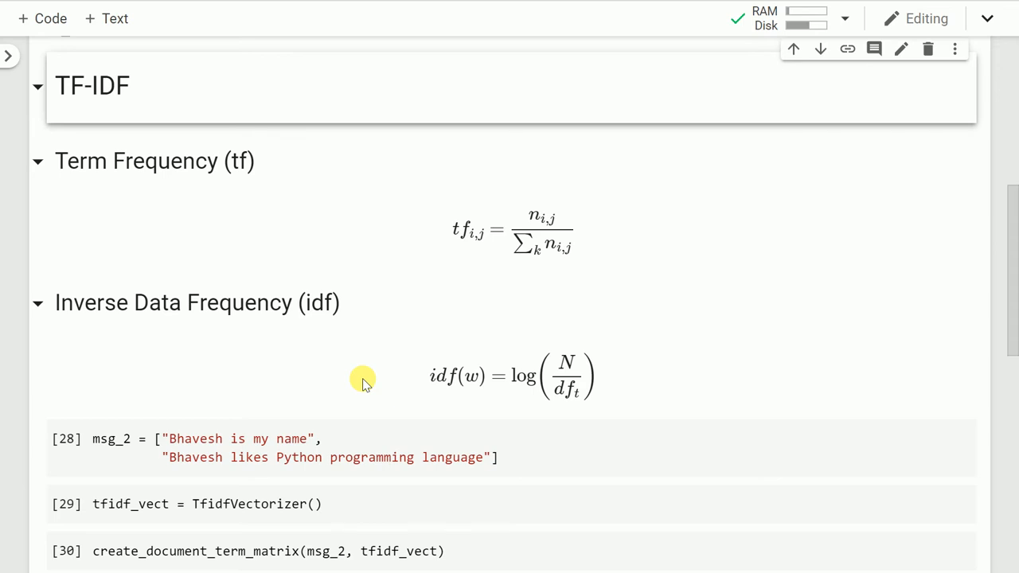
Run the msg_2 and tfidf_vect cells, then compute the TF-IDF matrix for msg_2
{"action": "scroll", "scroll_direction": "down", "scroll_amount": 3}
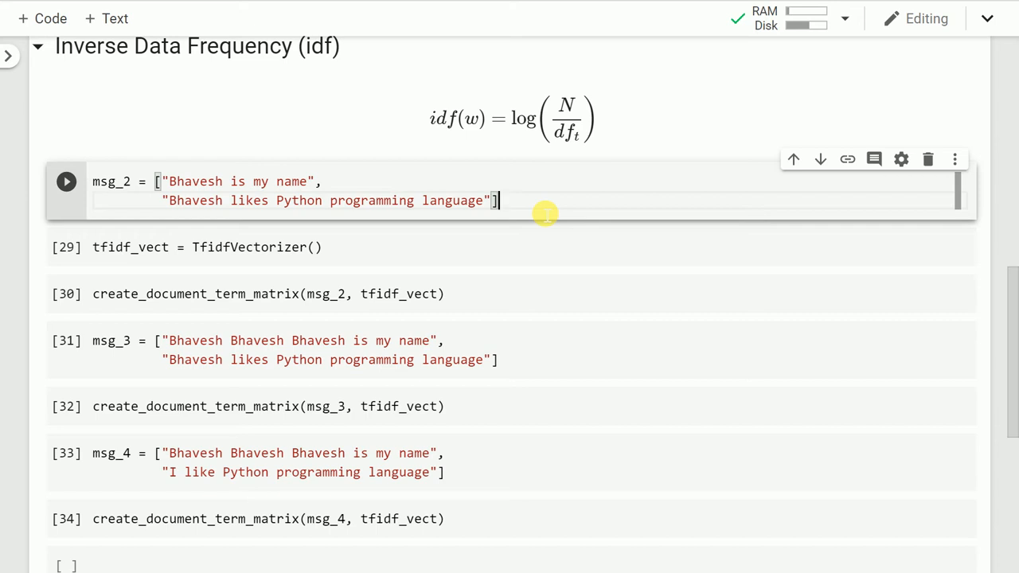
{"action": "left_click", "coordinate": [67, 181]}
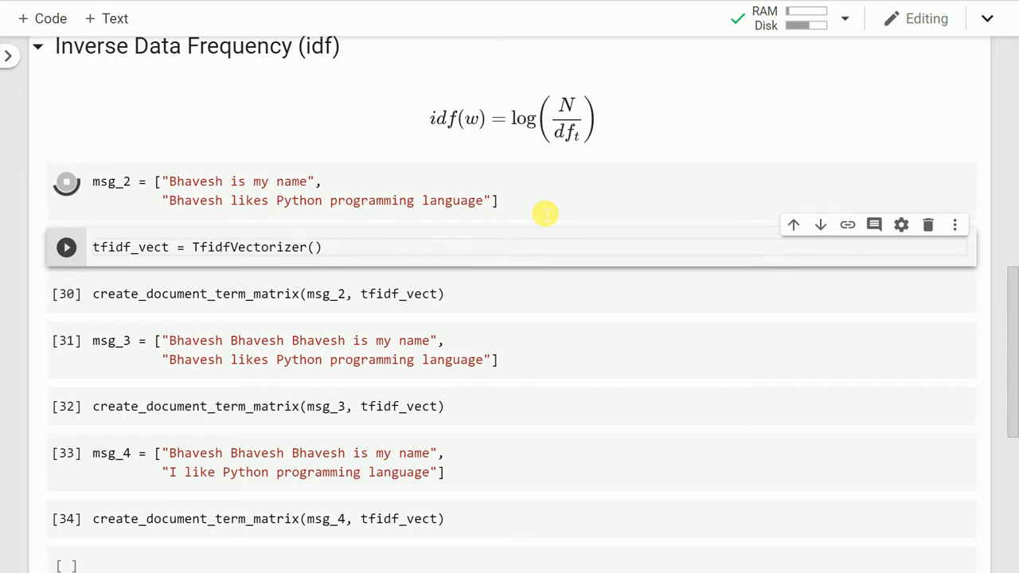
{"action": "left_click", "coordinate": [67, 182]}
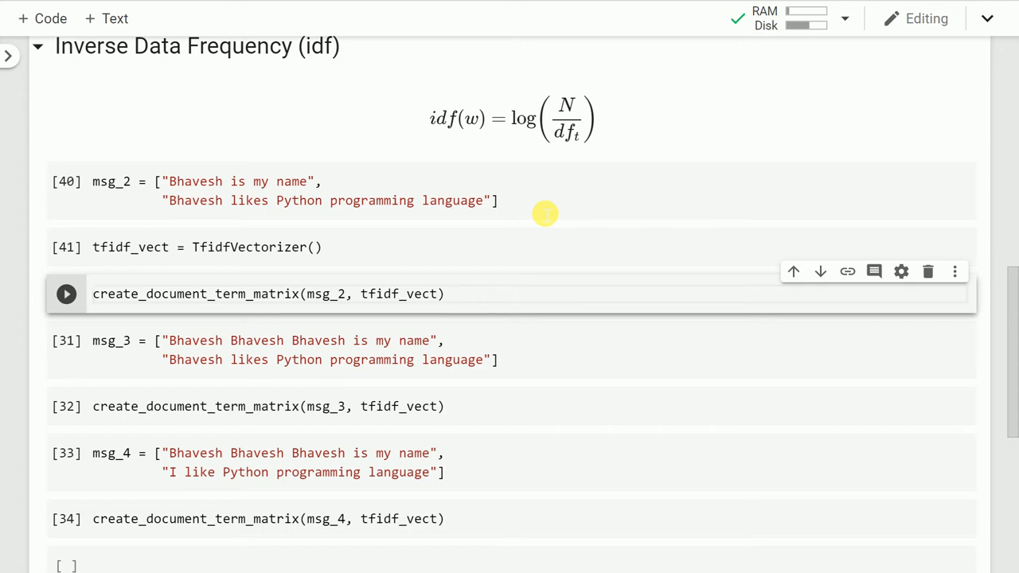
{"action": "left_click", "coordinate": [94, 294]}
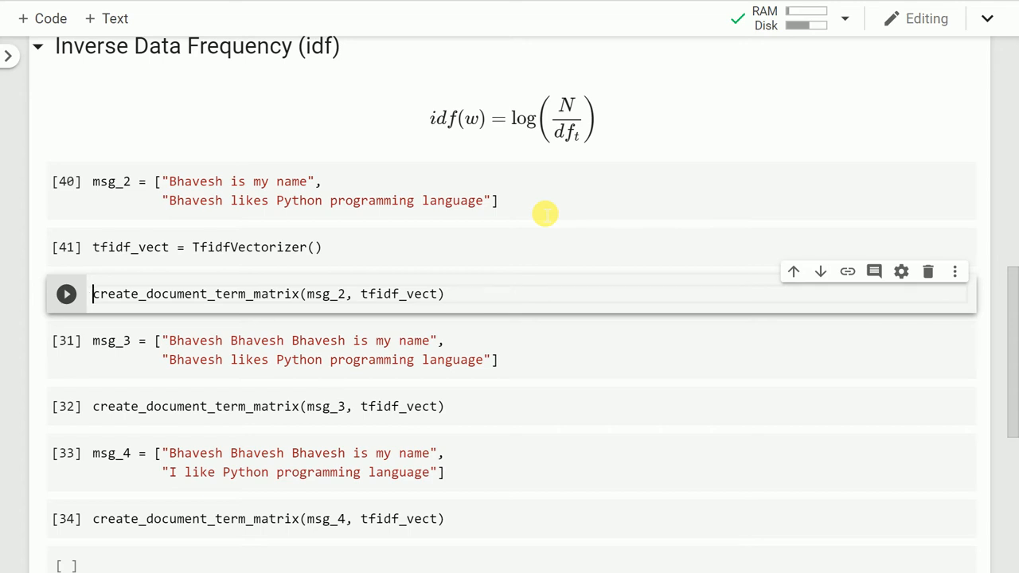
{"action": "left_click", "coordinate": [67, 294]}
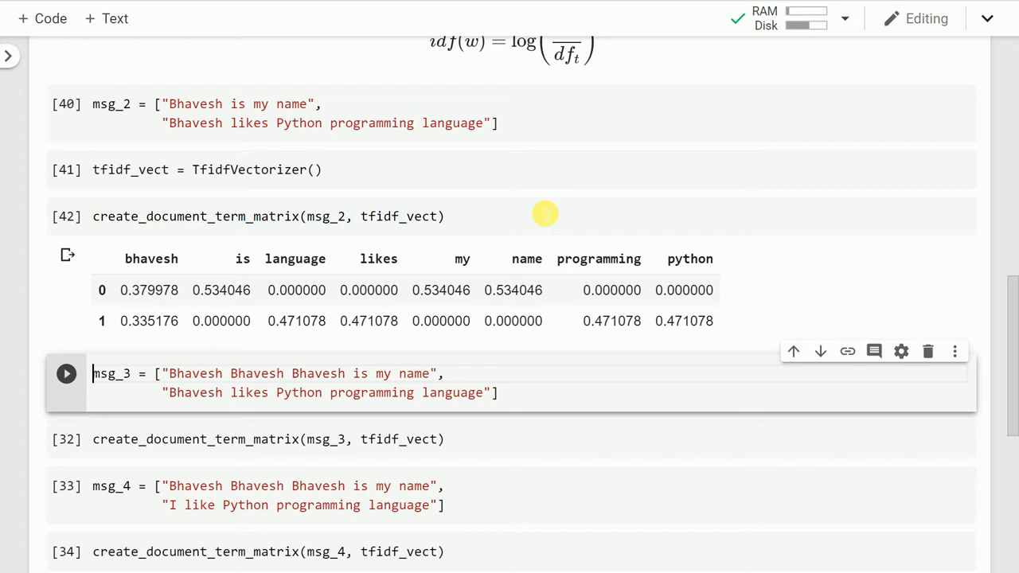
{"action": "mouse_move", "coordinate": [150, 289]}
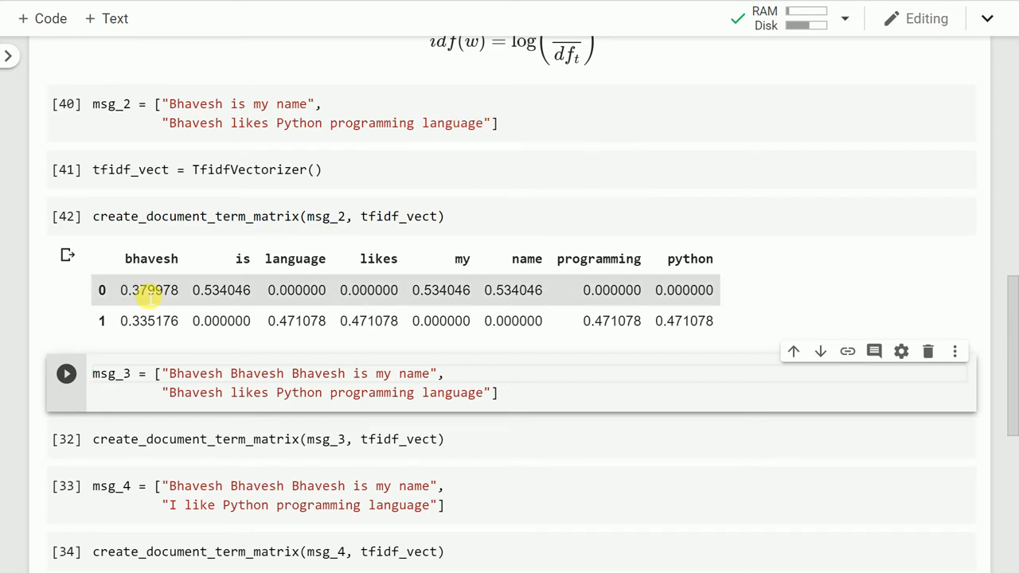
{"action": "mouse_move", "coordinate": [114, 293]}
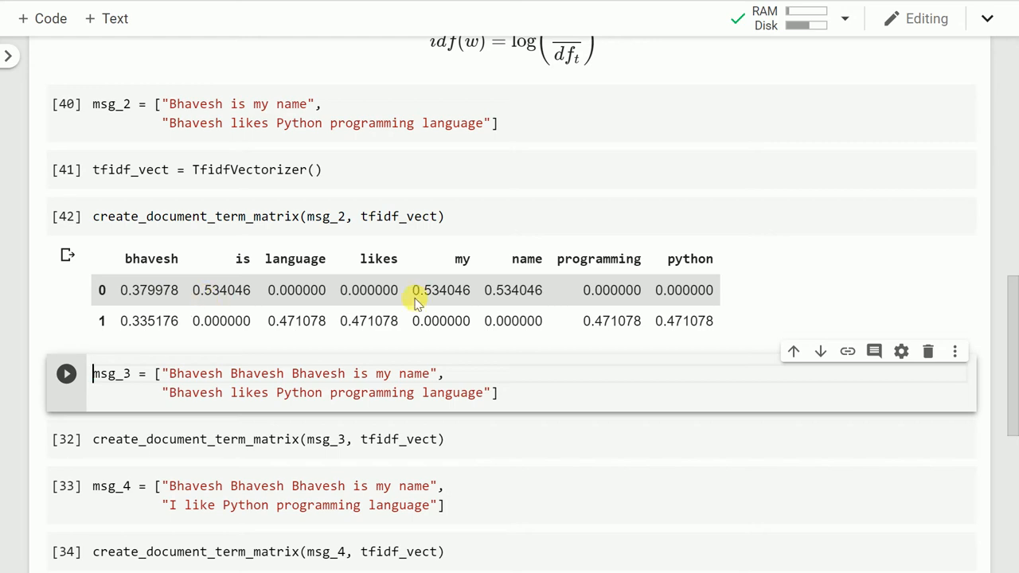
{"action": "mouse_move", "coordinate": [485, 292]}
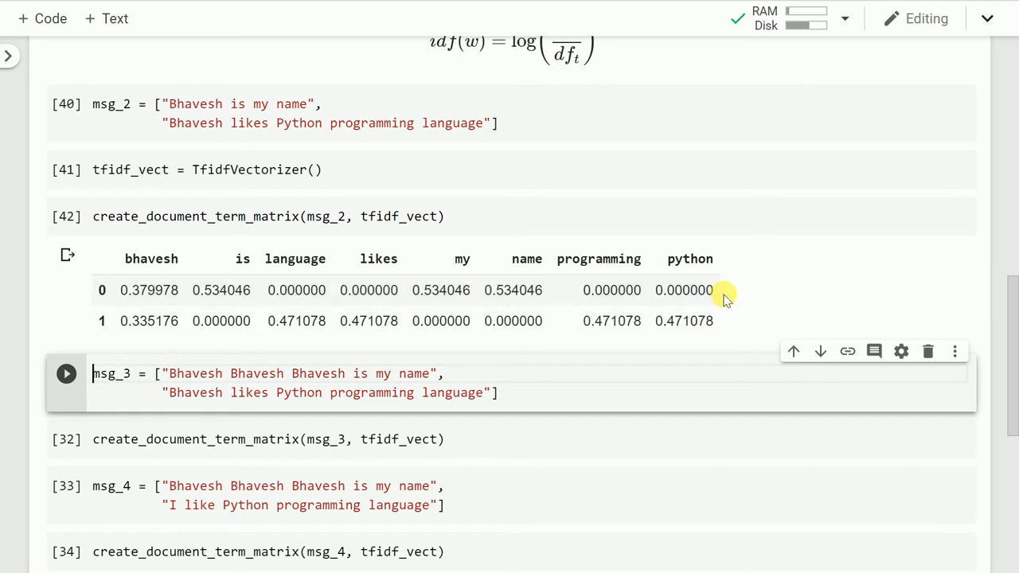
{"action": "mouse_move", "coordinate": [296, 290]}
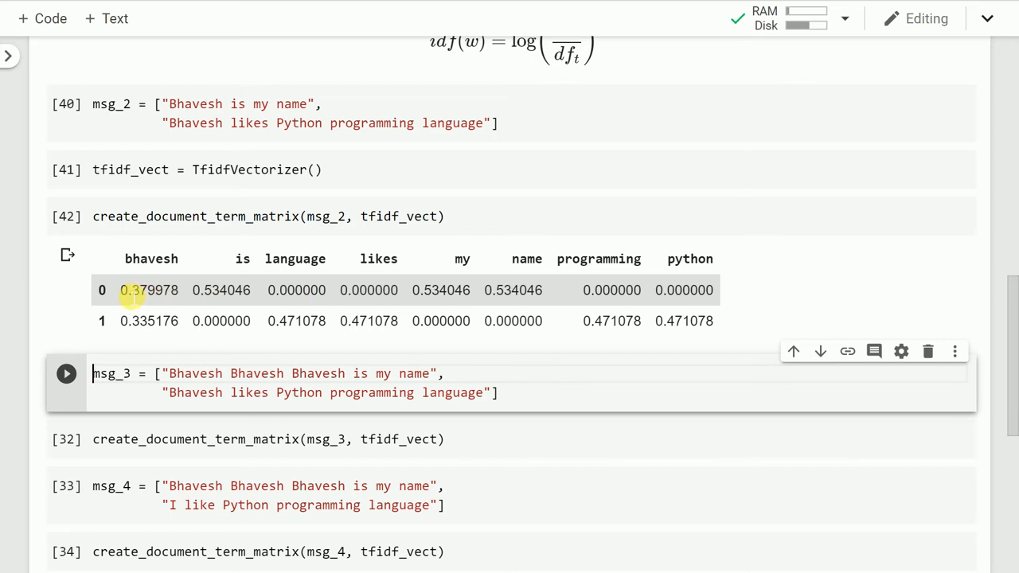
{"action": "mouse_move", "coordinate": [140, 322]}
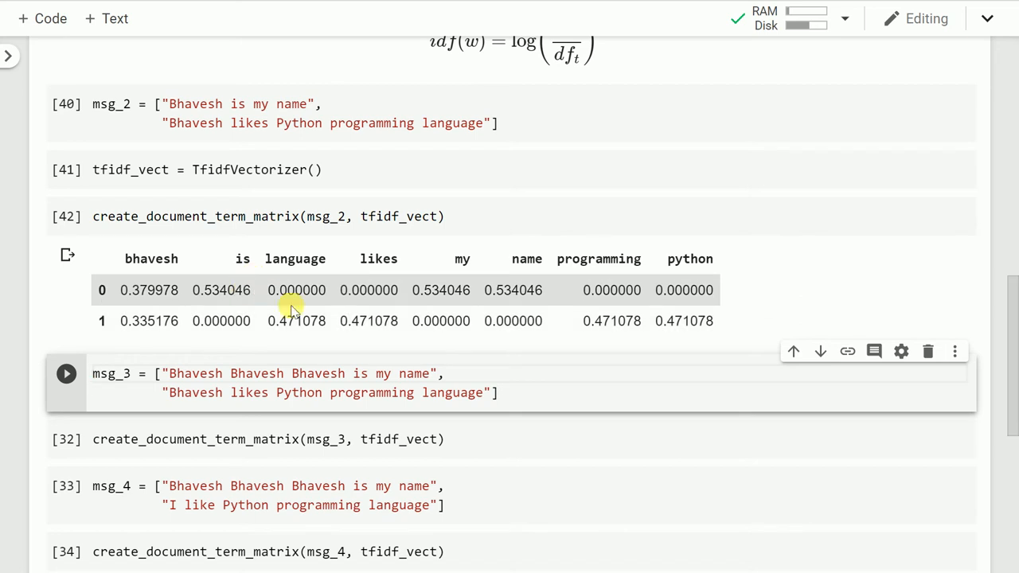
{"action": "mouse_move", "coordinate": [368, 303]}
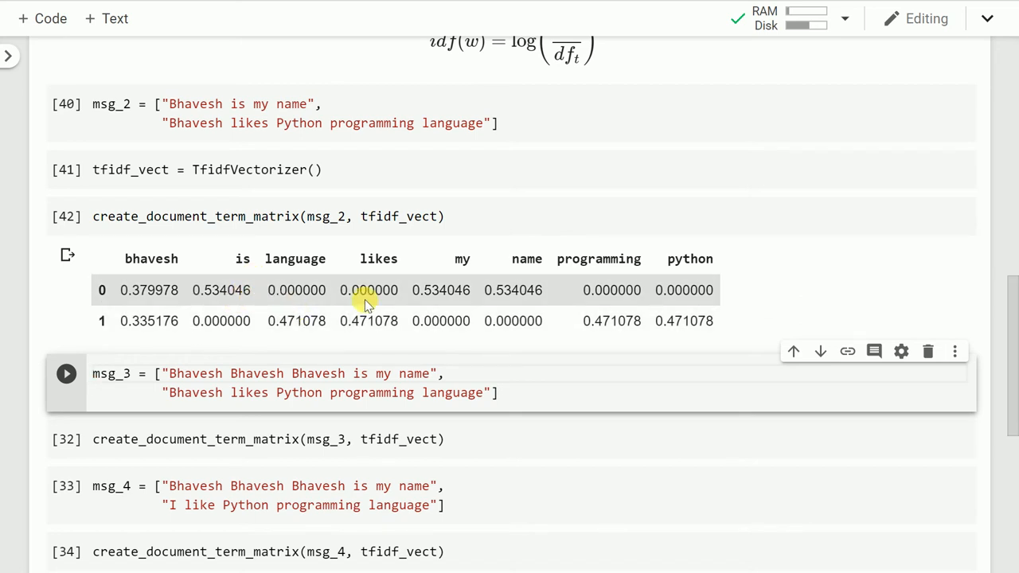
{"action": "mouse_move", "coordinate": [277, 89]}
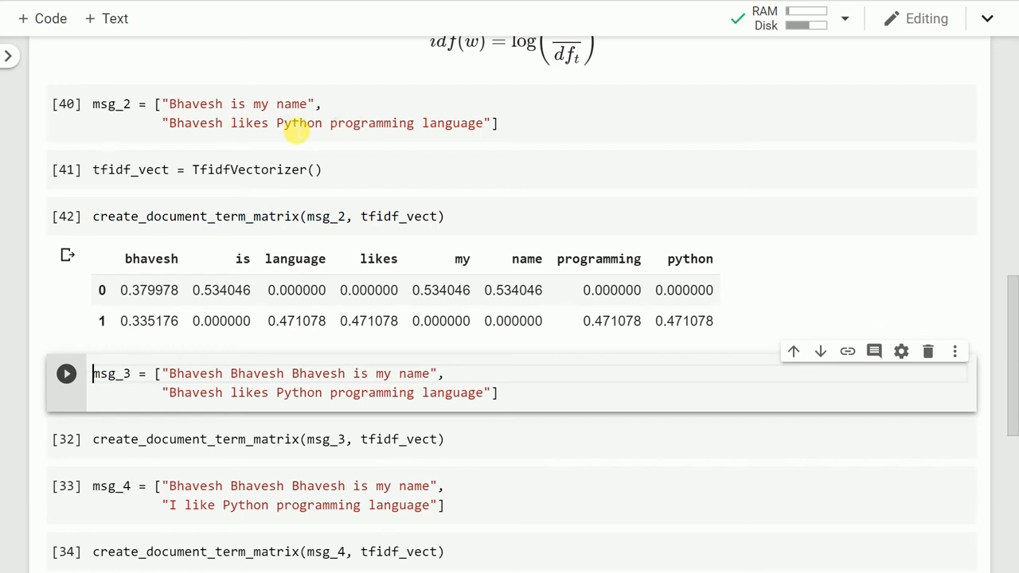
{"action": "mouse_move", "coordinate": [259, 103]}
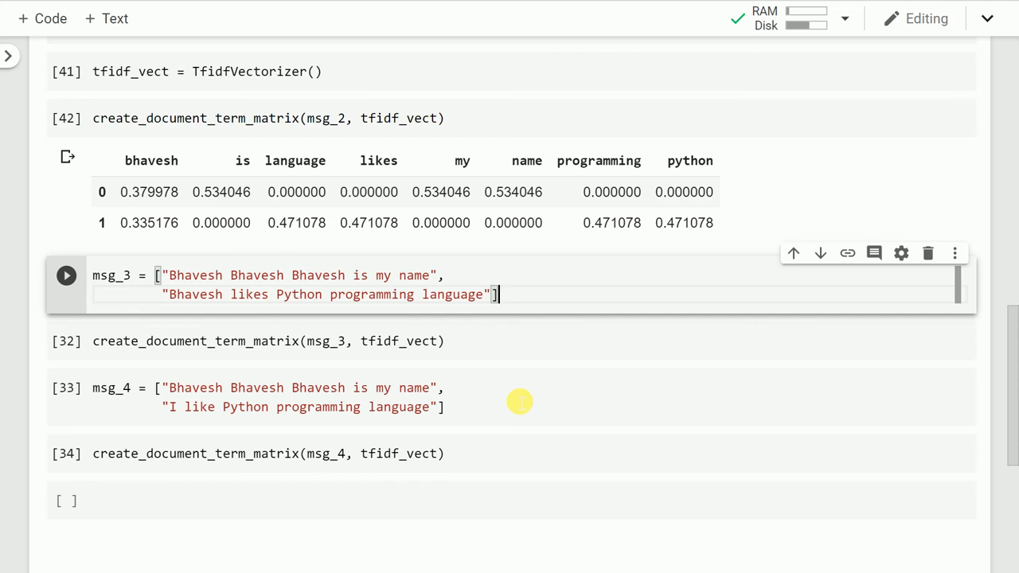
Run the msg_3 cell and its TF-IDF matrix cell, where bhavesh weighs 0.776515
{"action": "left_click", "coordinate": [67, 274]}
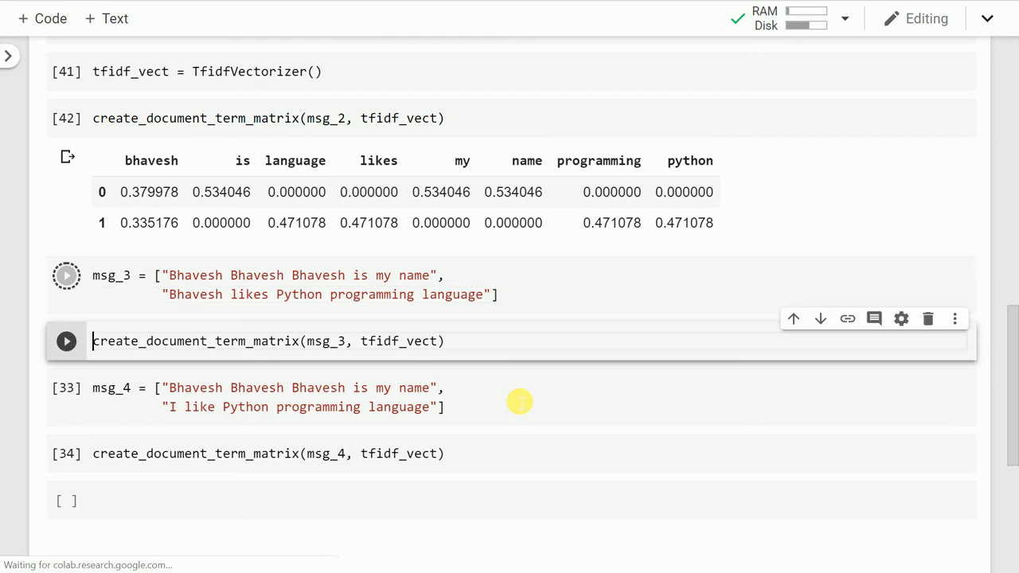
{"action": "left_click", "coordinate": [67, 275]}
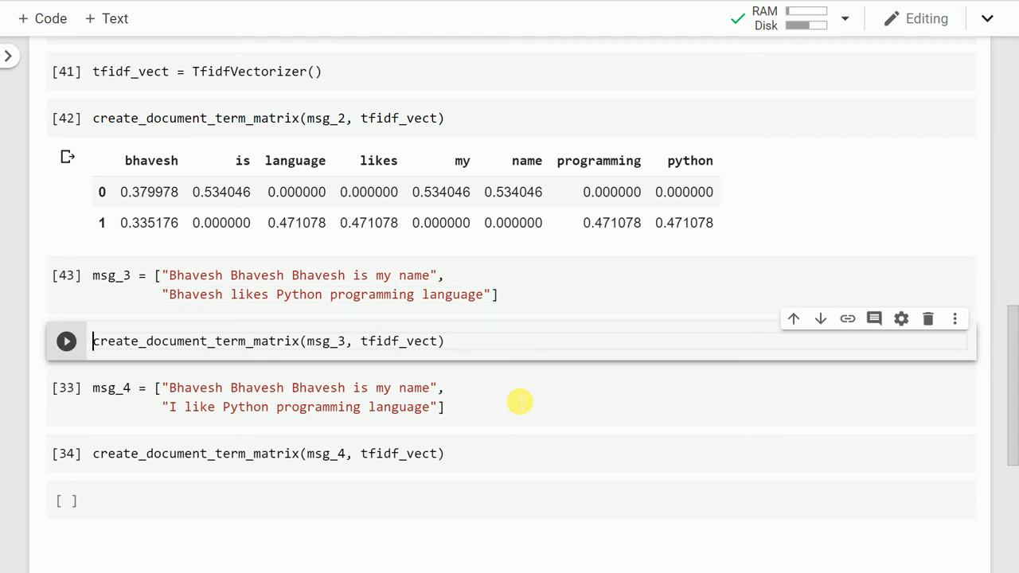
{"action": "left_click", "coordinate": [67, 341]}
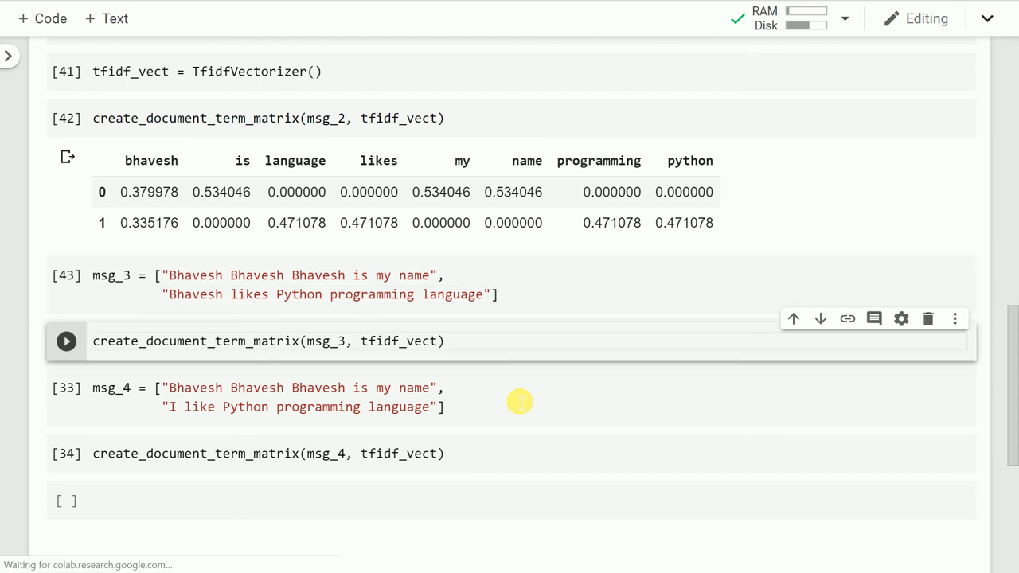
{"action": "left_click", "coordinate": [67, 341]}
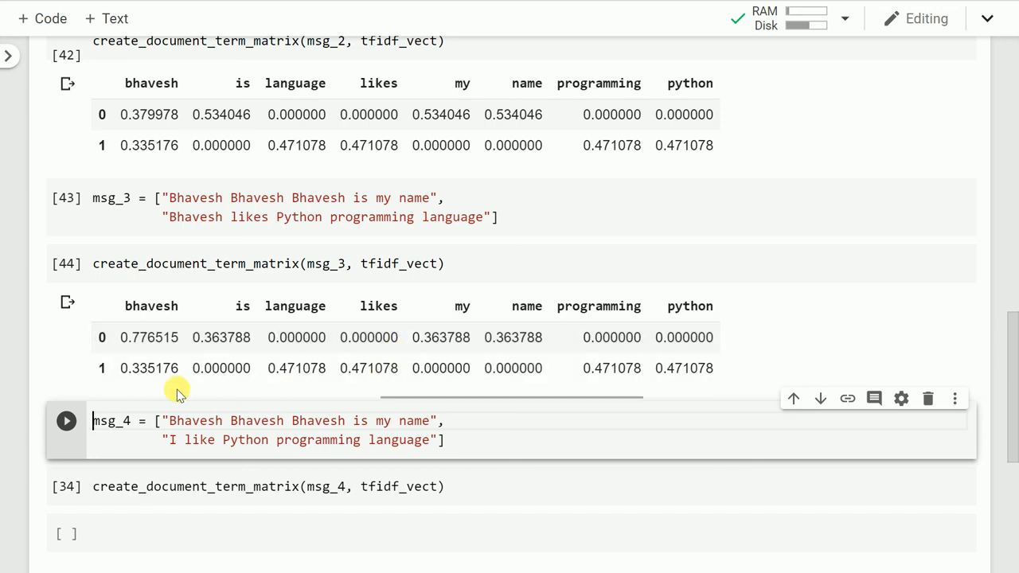
{"action": "mouse_move", "coordinate": [162, 375]}
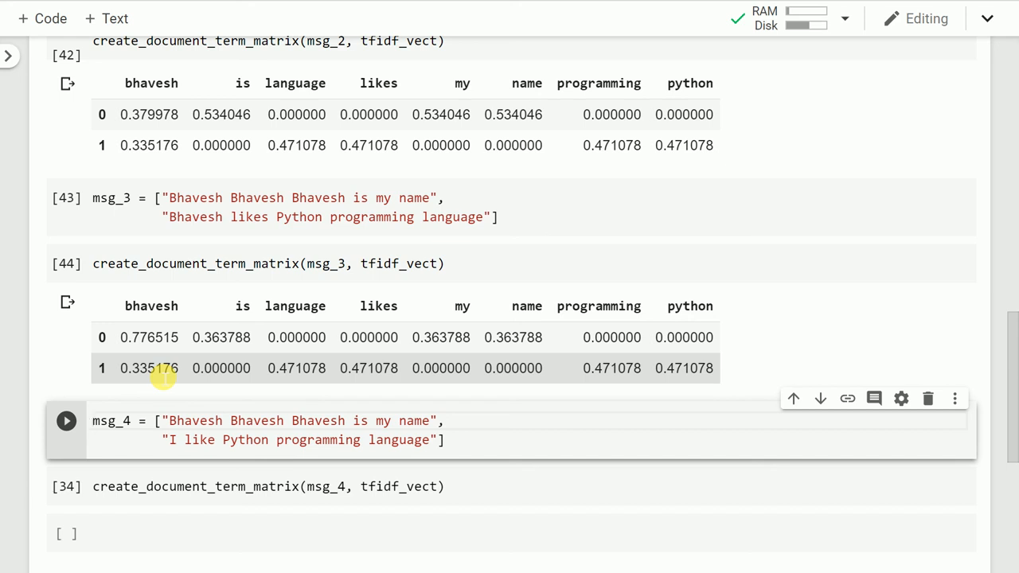
{"action": "scroll", "scroll_direction": "down", "scroll_amount": 3}
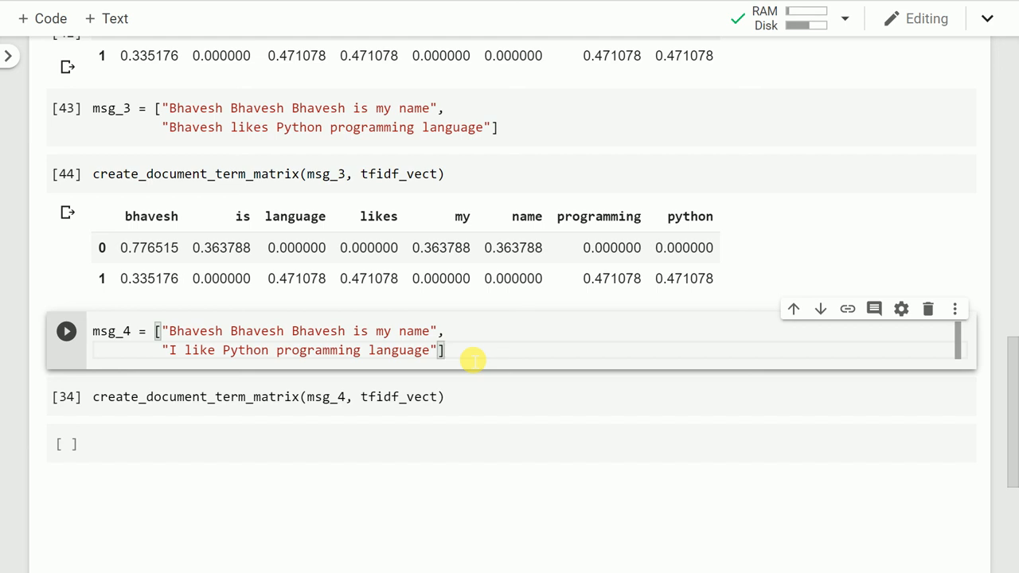
Run the msg_4 cell containing "I like Python programming language"
{"action": "left_click", "coordinate": [67, 332]}
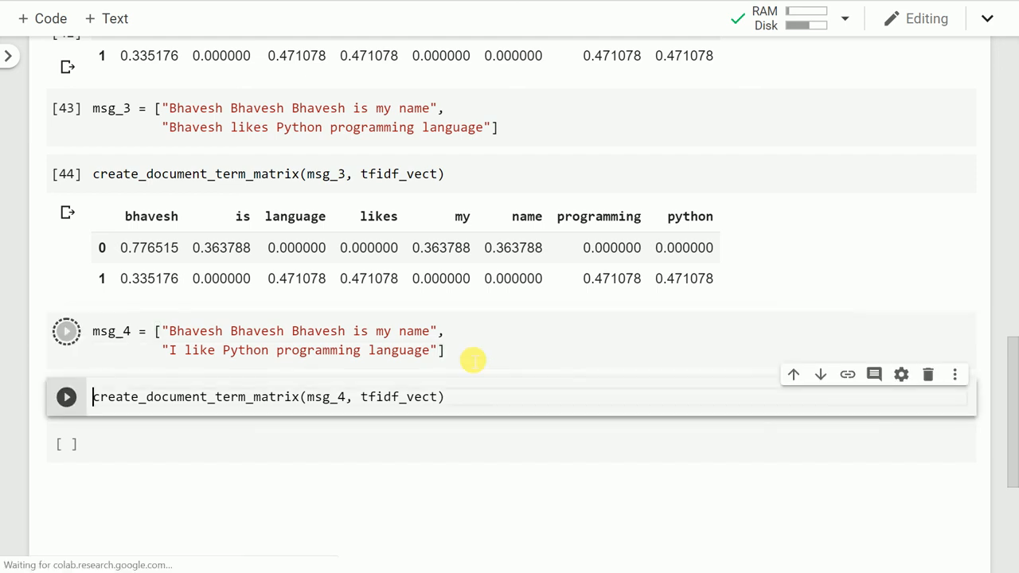